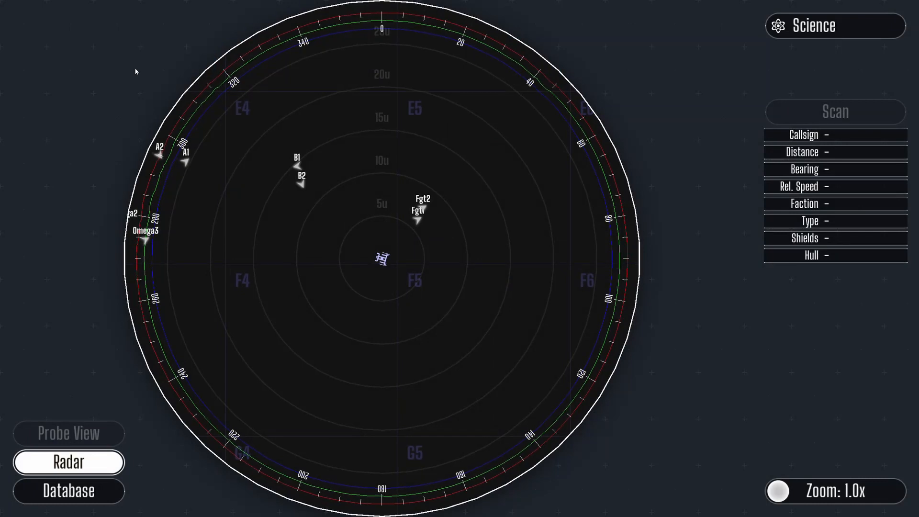
pyautogui.moveTo(652, 204)
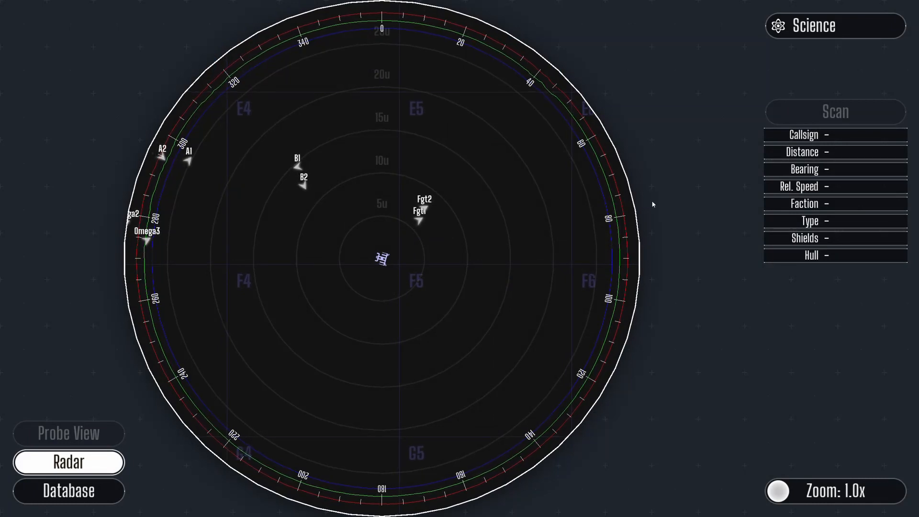
pyautogui.moveTo(401, 163)
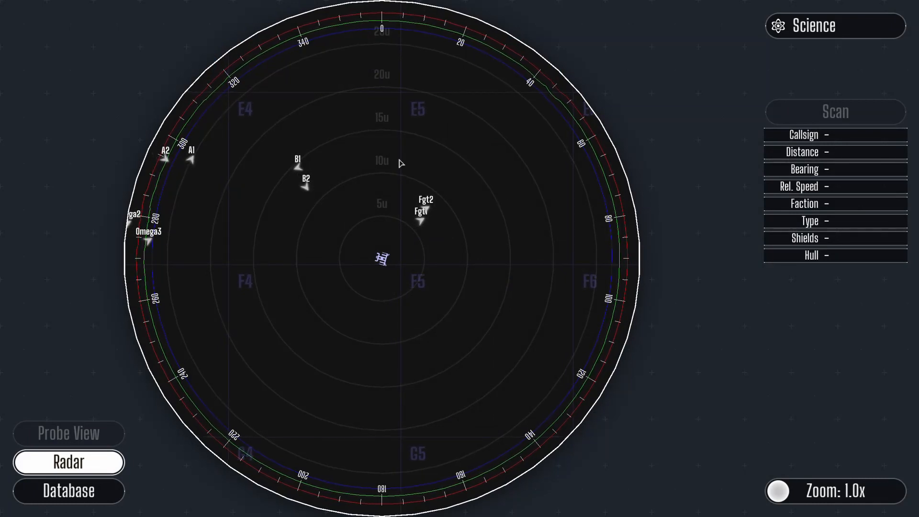
pyautogui.moveTo(196, 157)
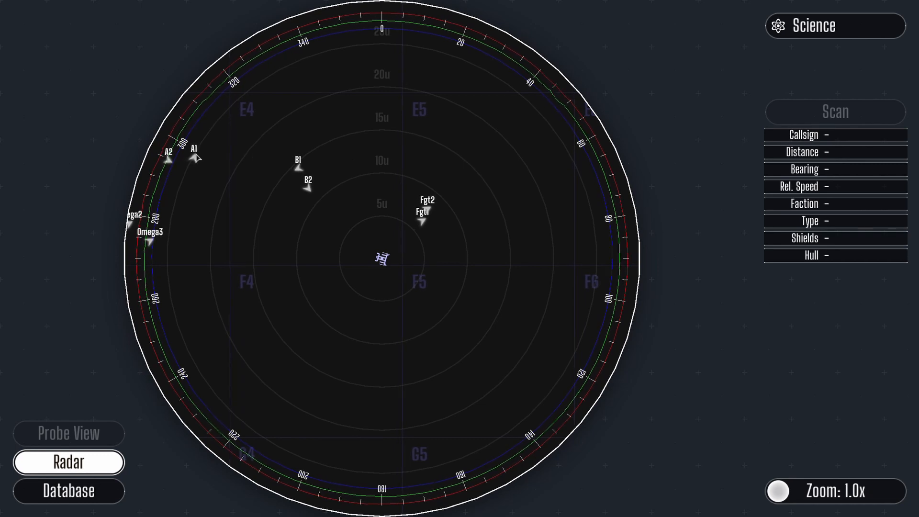
pyautogui.moveTo(508, 139)
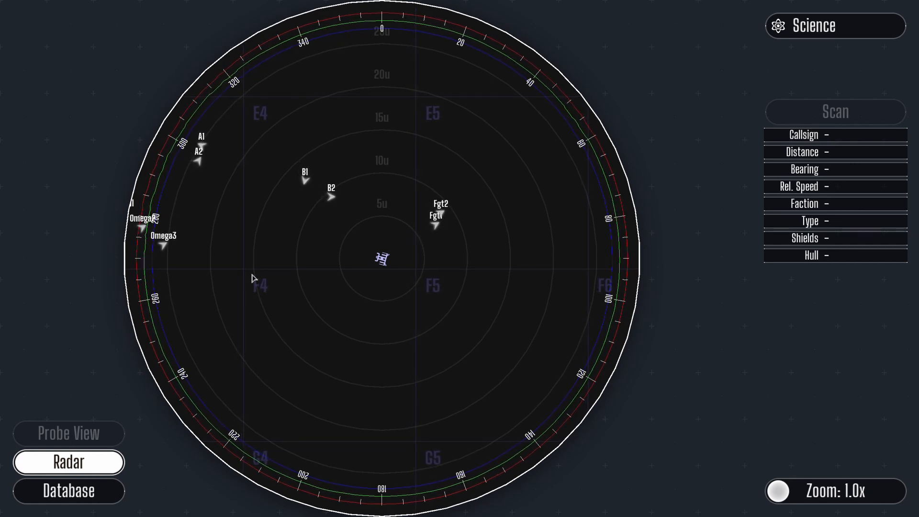
pyautogui.moveTo(295, 167)
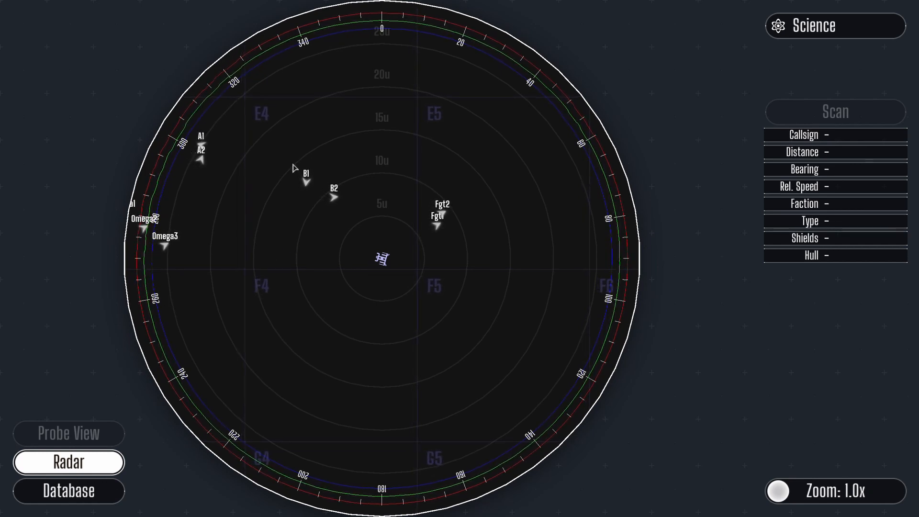
pyautogui.moveTo(351, 236)
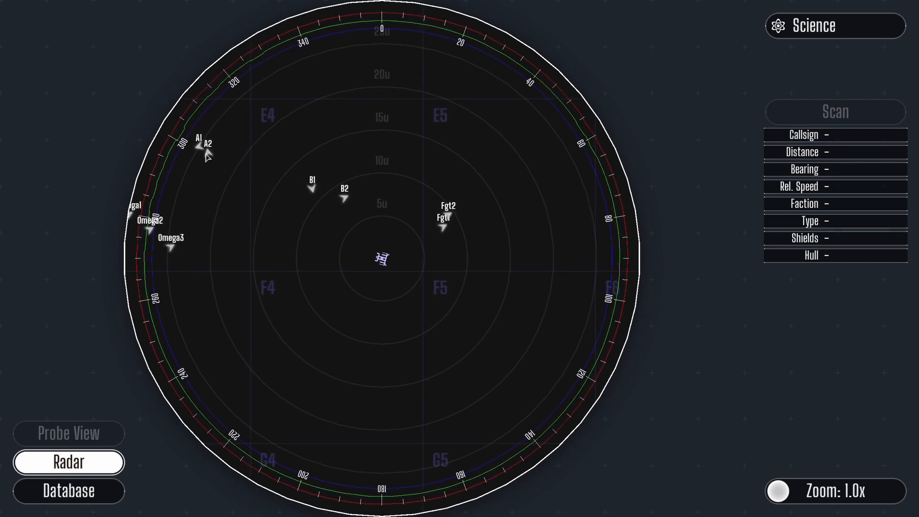
pyautogui.moveTo(316, 202)
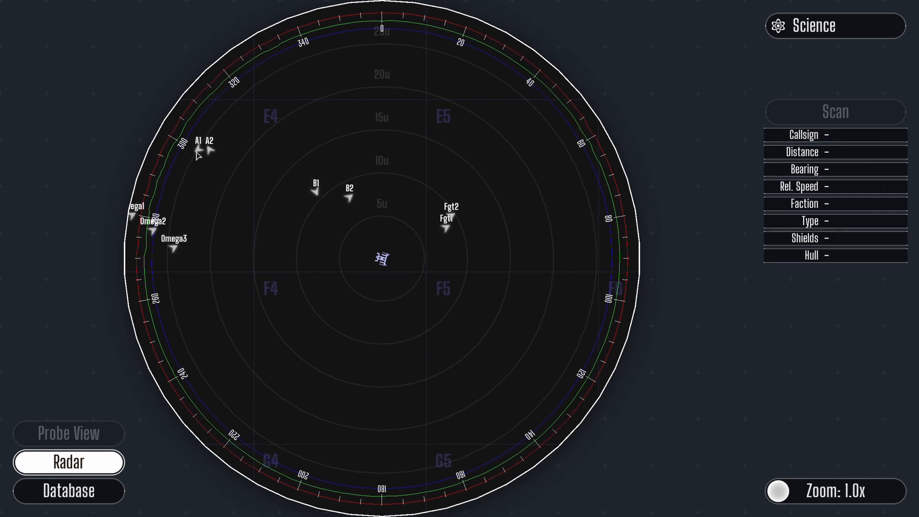
# Target contact A1 on the science radar to list its callsign, distance, bearing and speed
pyautogui.click(200, 151)
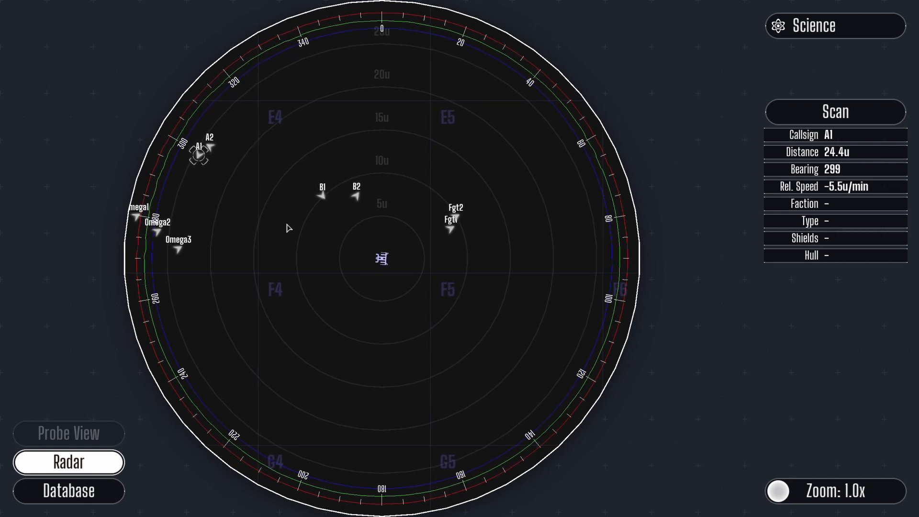
pyautogui.moveTo(653, 172)
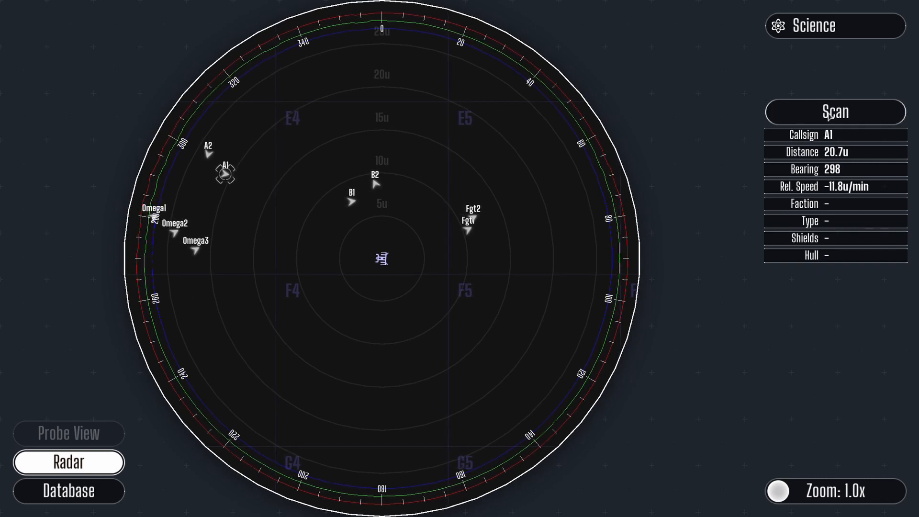
# Scan A1 by locking the frequency, identifying it as an Exuari Dagger with shields 30, hull 30
pyautogui.click(835, 111)
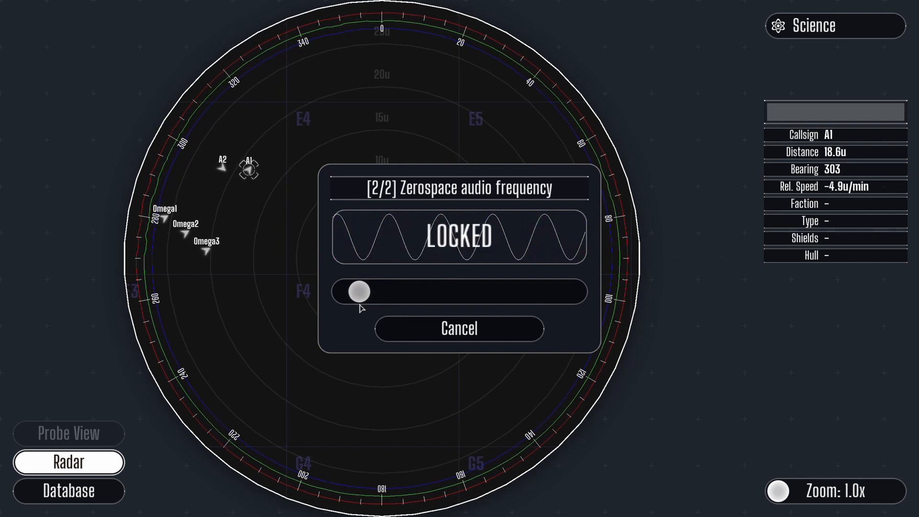
pyautogui.click(458, 329)
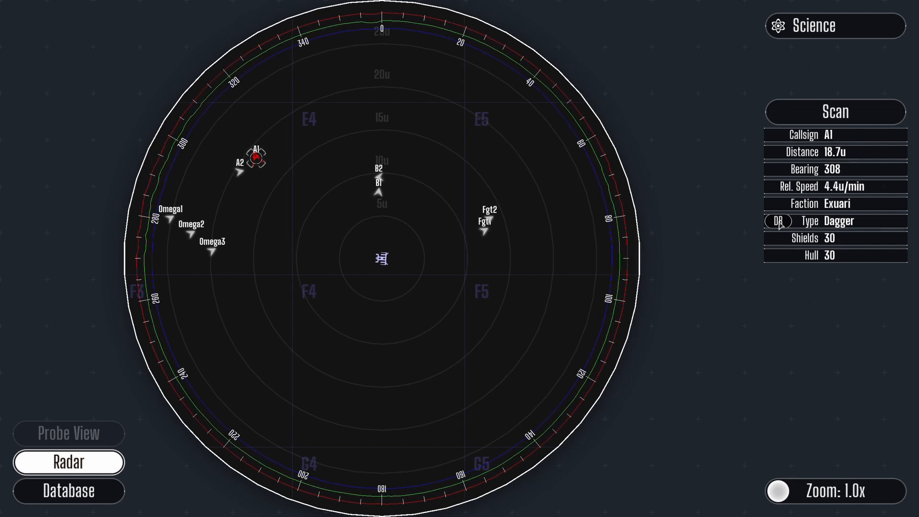
pyautogui.click(68, 490)
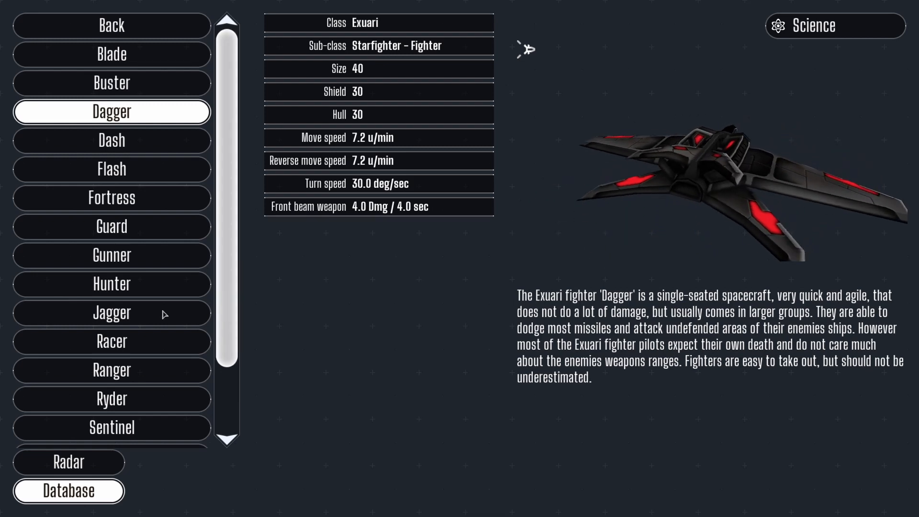
pyautogui.click(68, 461)
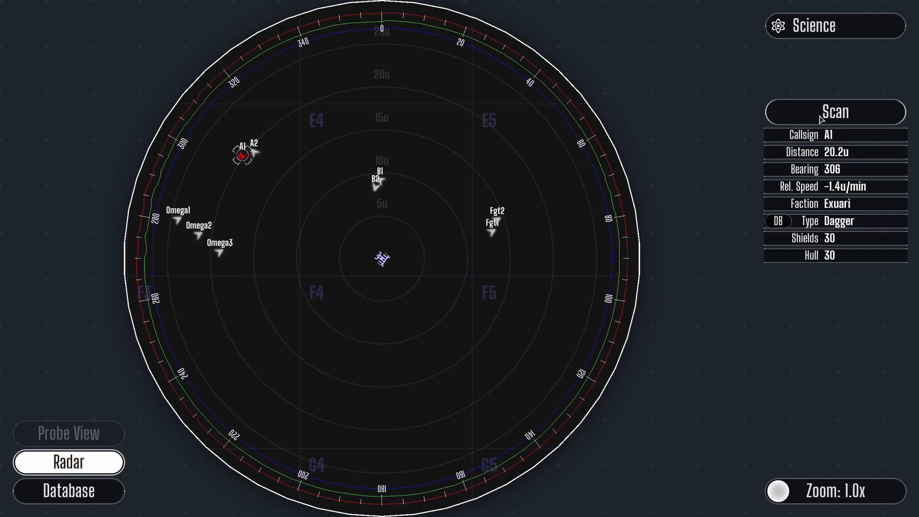
pyautogui.click(834, 111)
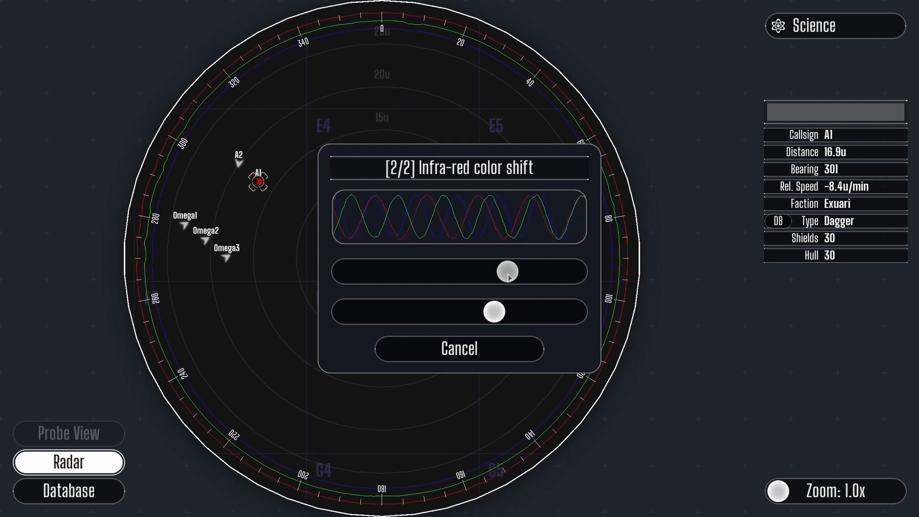
# Complete the deep scan of A1, revealing its beam and shield damage tactical charts
pyautogui.click(459, 349)
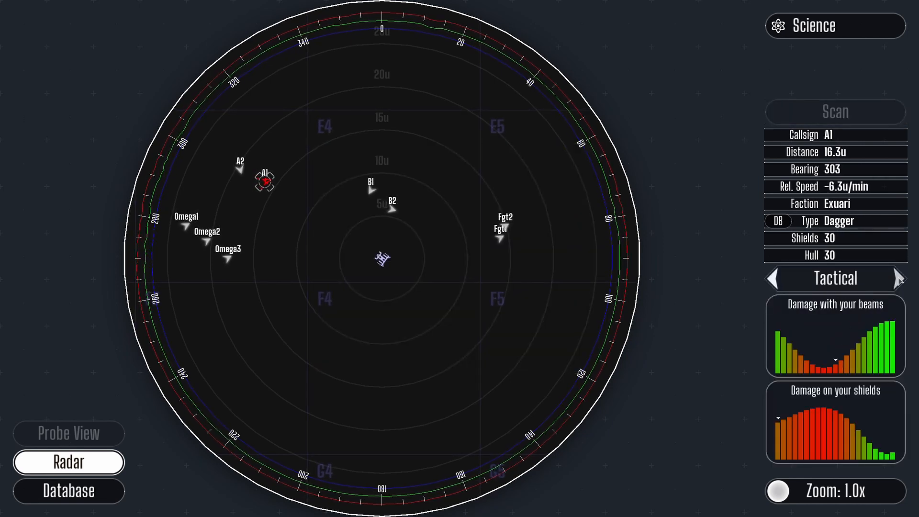
pyautogui.click(885, 279)
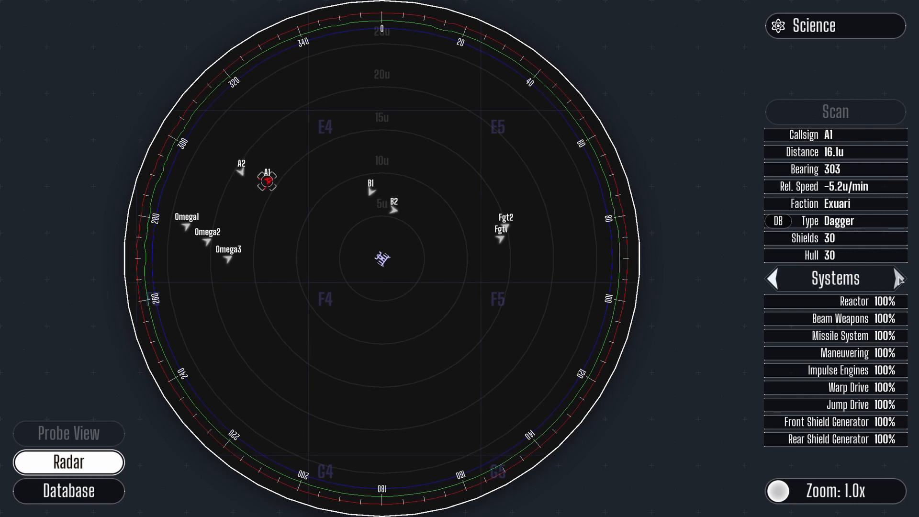
# Flip between A1's Tactical and Systems pages, ending on Systems with all at 100%
pyautogui.click(896, 278)
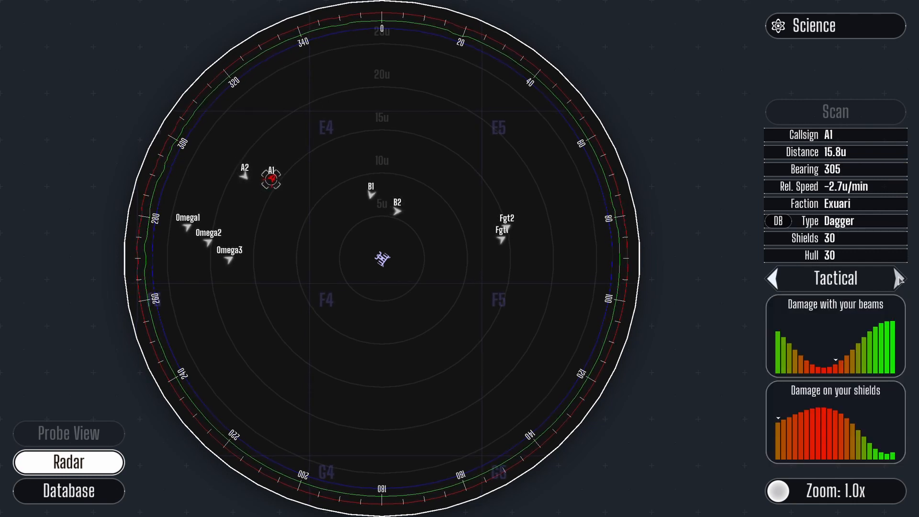
pyautogui.moveTo(831, 368)
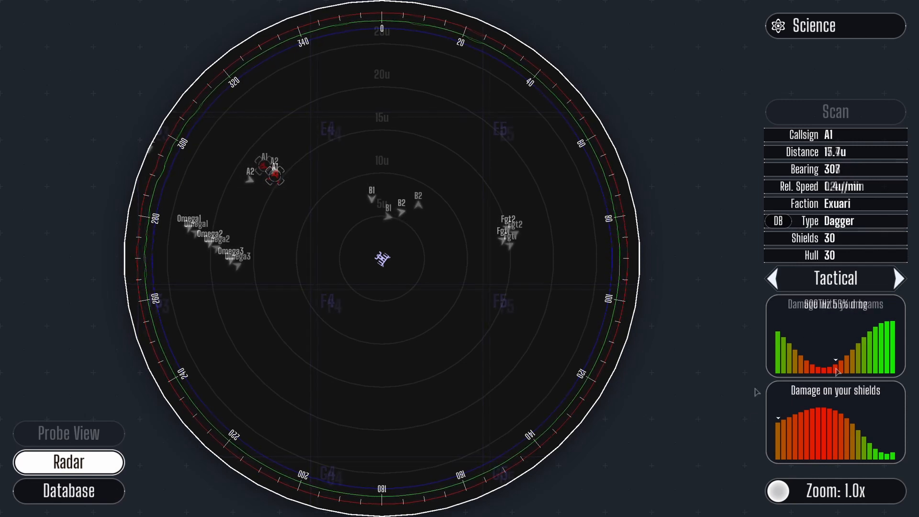
pyautogui.click(900, 278)
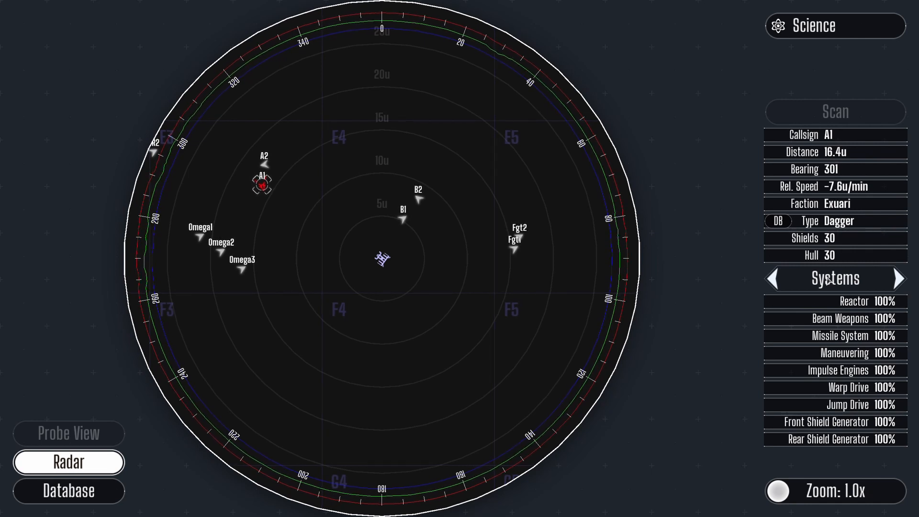
# Advance to the probe scenario with Research-1 and probe 721P on the radar
pyautogui.click(896, 279)
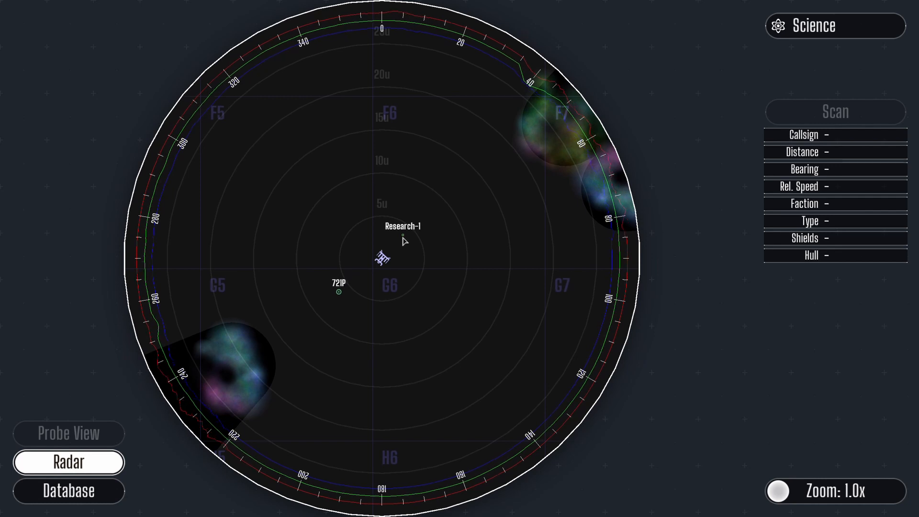
# Select probe 721P and view the area through its sensors, revealing ships in the nebula
pyautogui.click(401, 250)
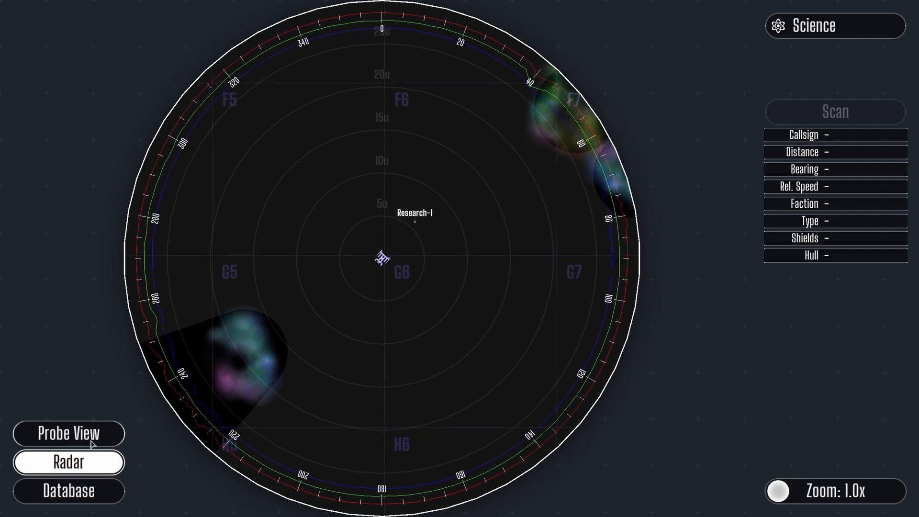
pyautogui.click(68, 433)
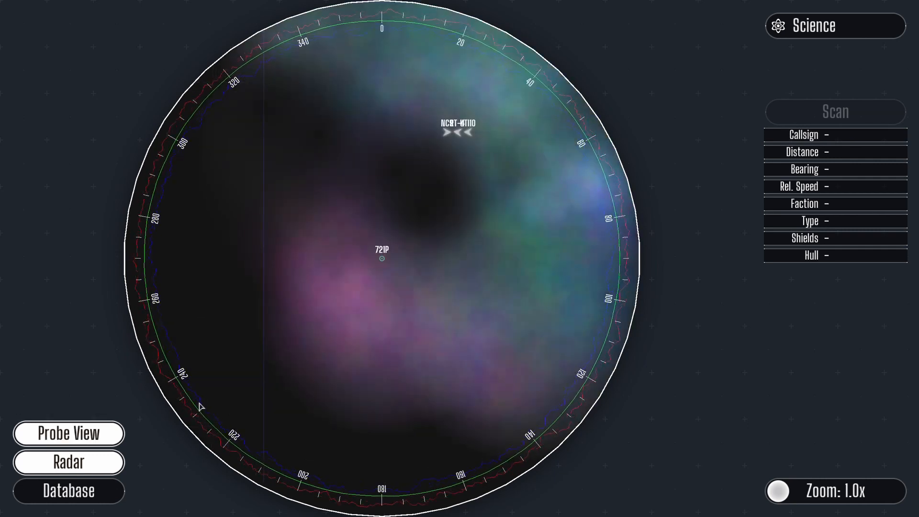
# Check probe 721P's Human Navy details, then start scanning nearby ship NC9
pyautogui.click(382, 257)
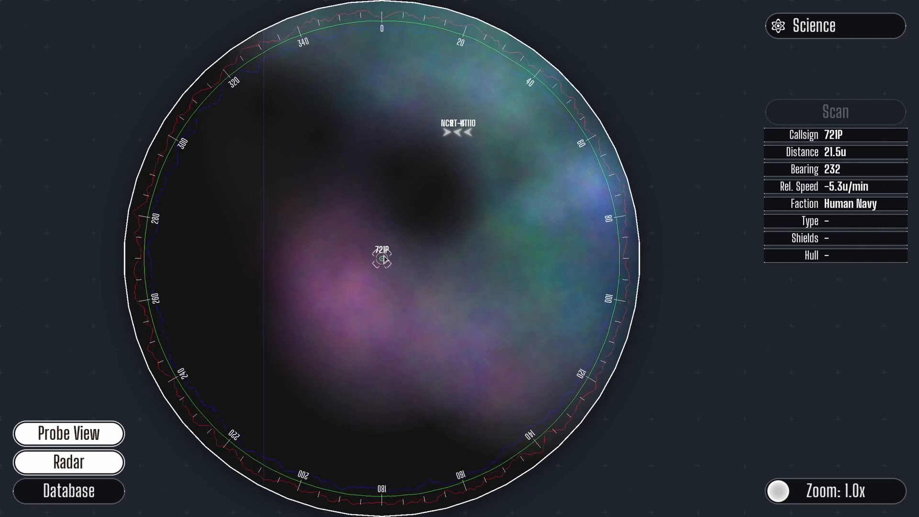
pyautogui.click(834, 111)
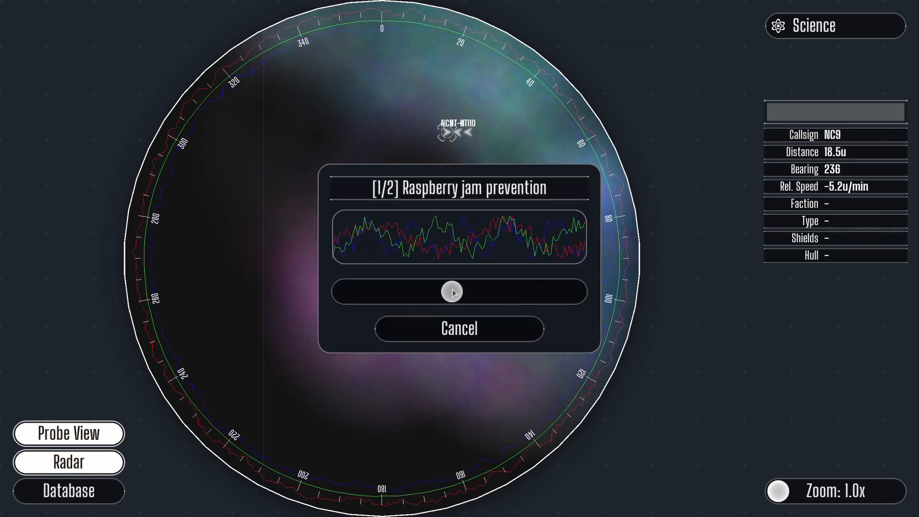